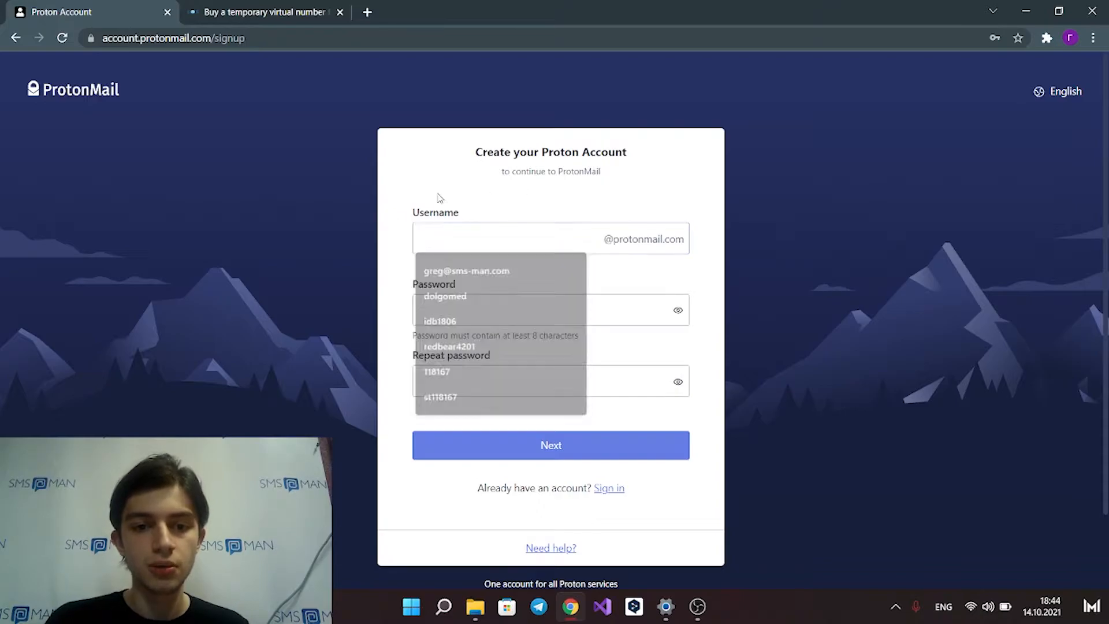
Enter username 'greg86' and password, submit the signup form, then go to sms-man.com.
text(greg86)
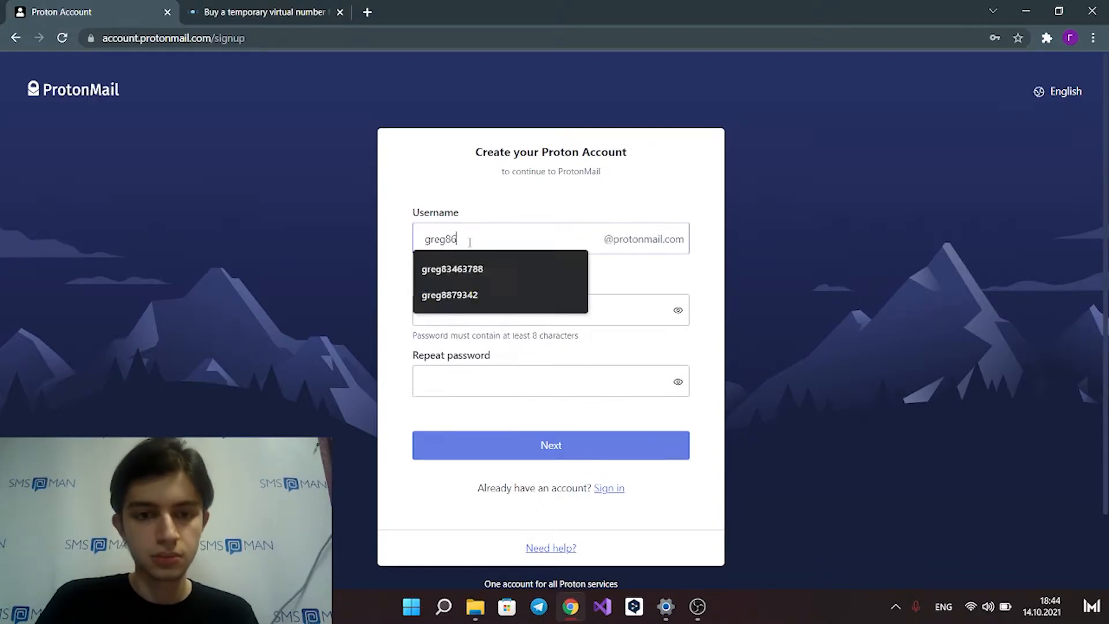
click(550, 445)
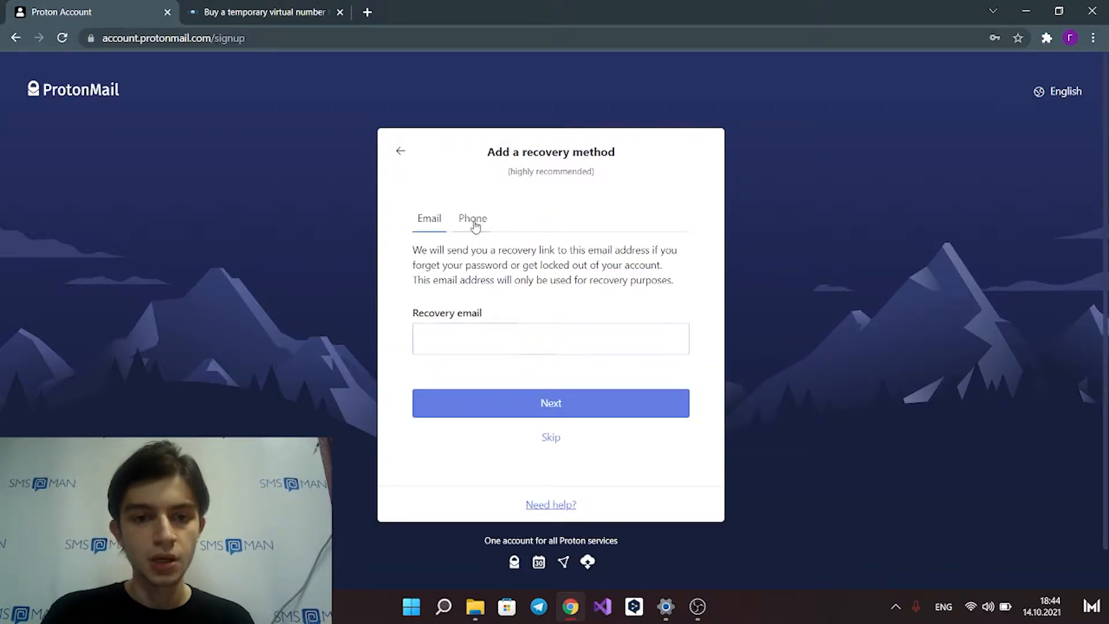
click(264, 12)
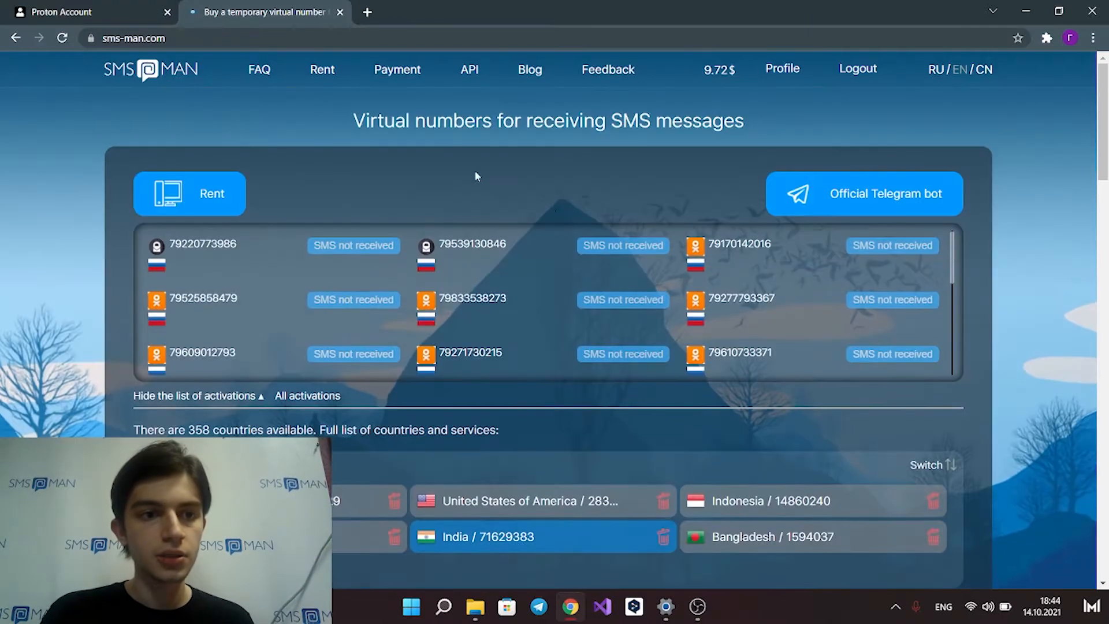
Buy a US virtual number for the ProtonMail service and return to the activations list.
scroll(down, 3)
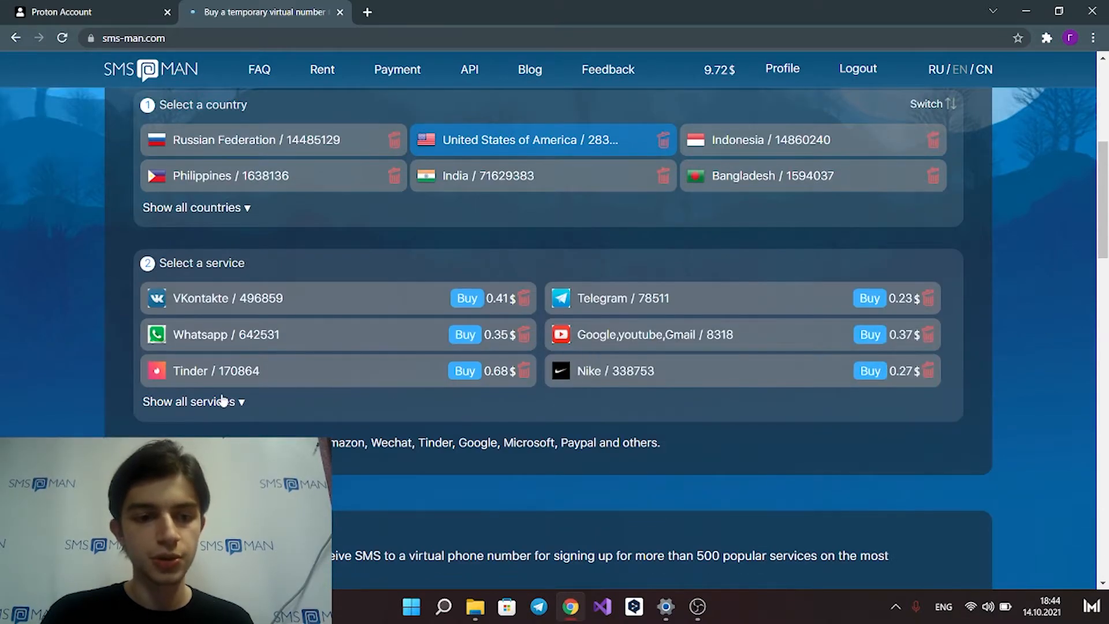
click(189, 401)
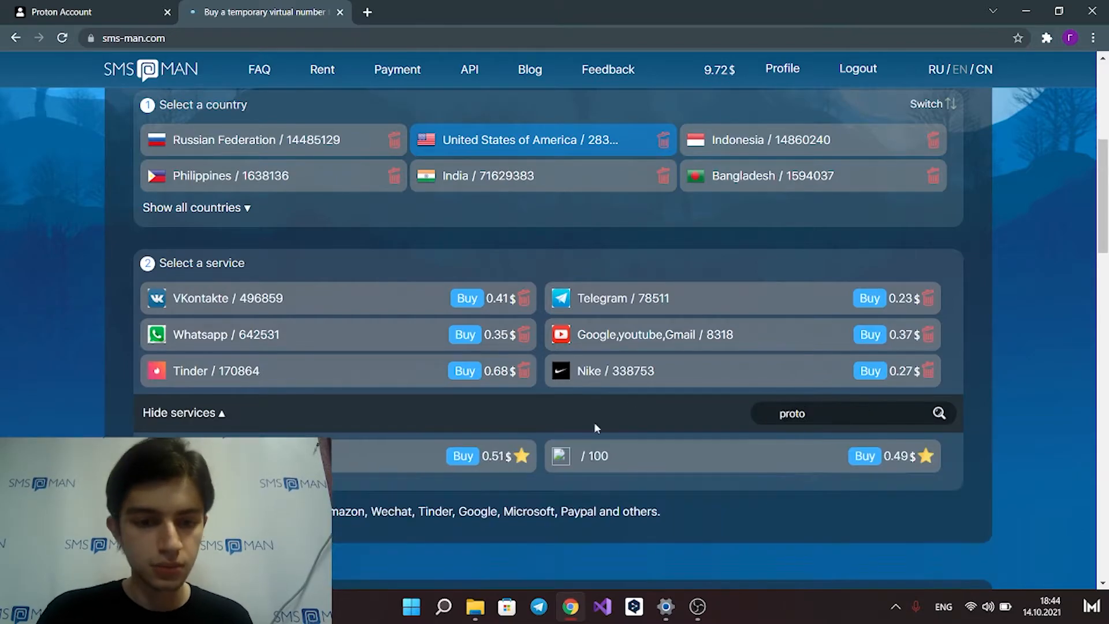
scroll(up, 3)
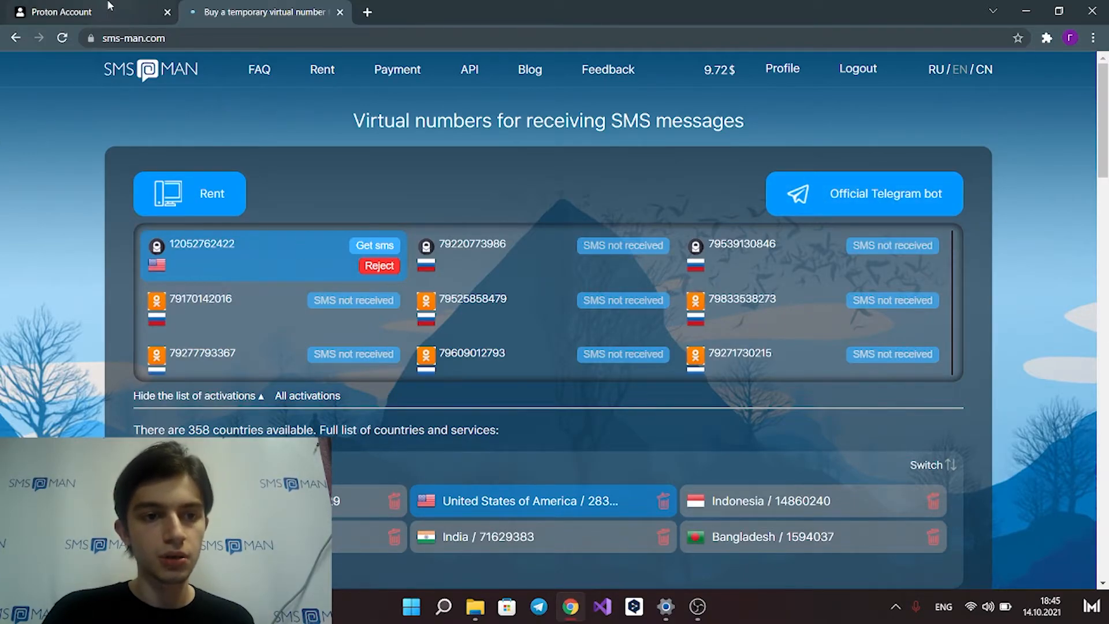
Choose the Free plan and request an SMS verification code to the virtual number.
click(64, 12)
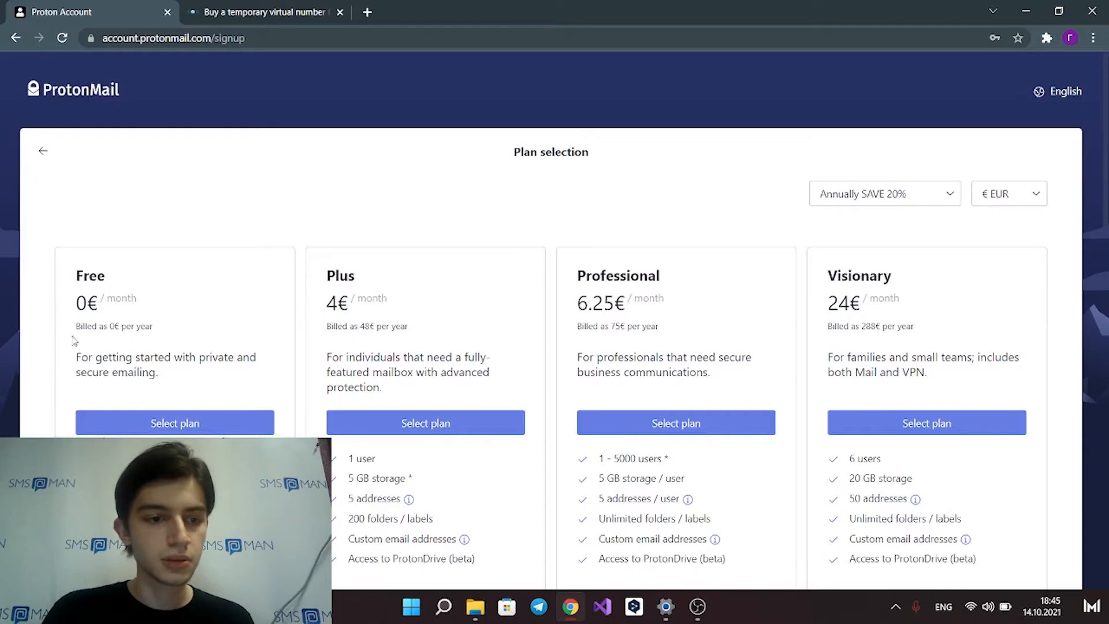
click(173, 422)
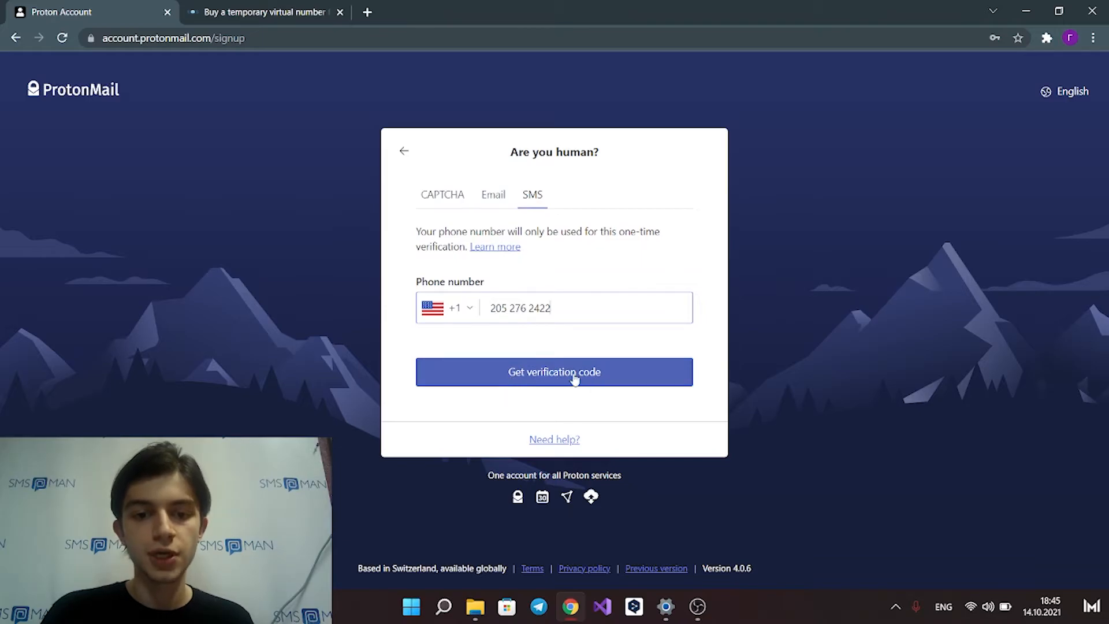
click(265, 12)
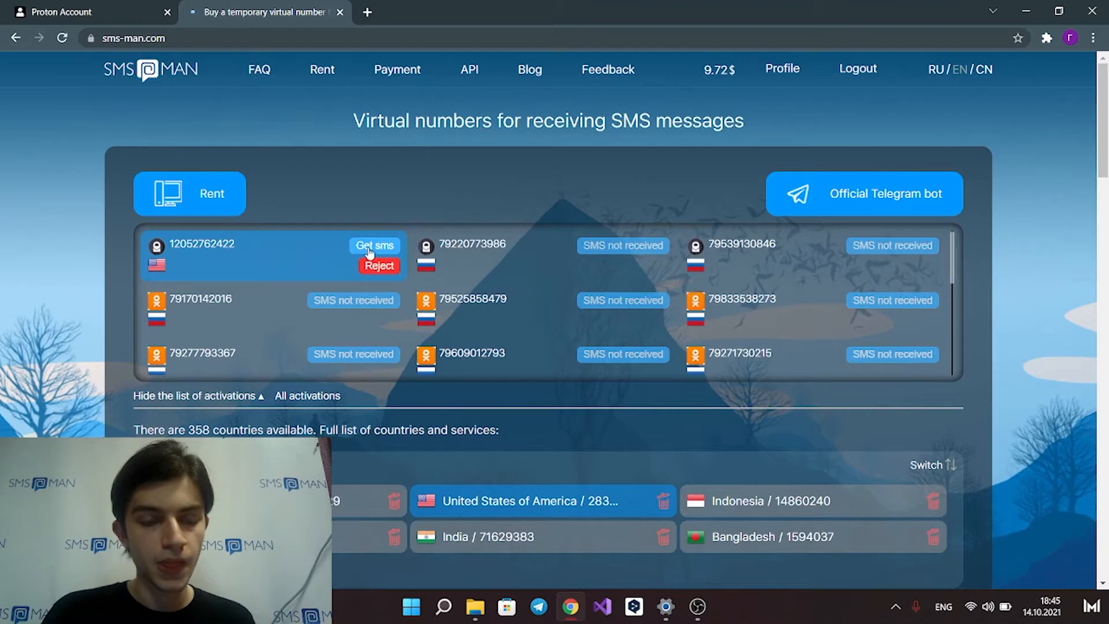
Fetch the incoming SMS on sms-man.com and copy the verification code.
click(374, 245)
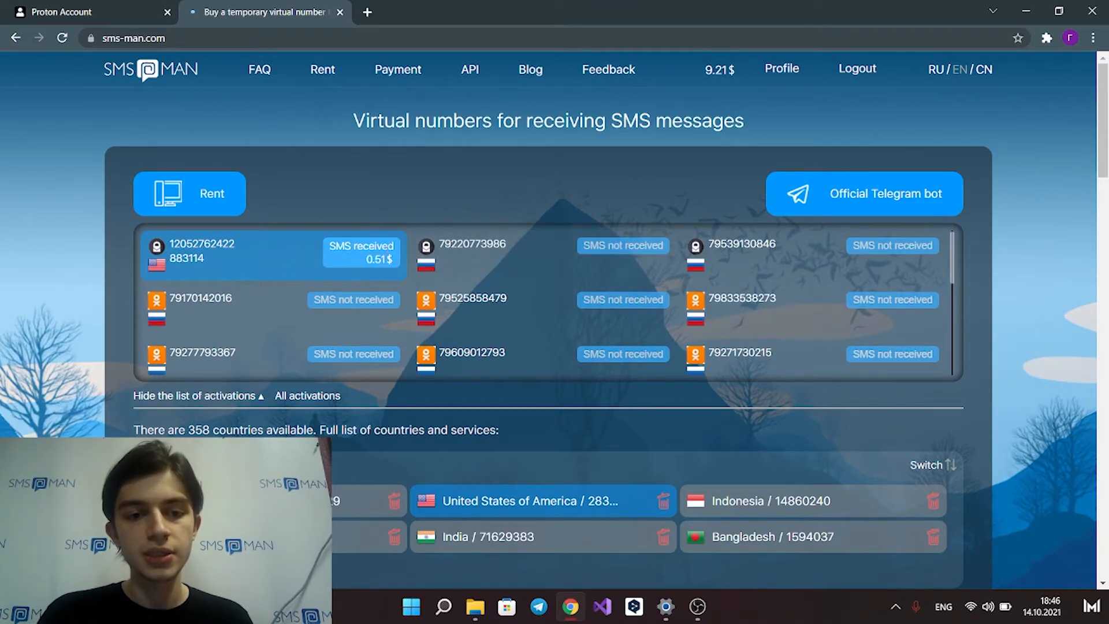
click(186, 258)
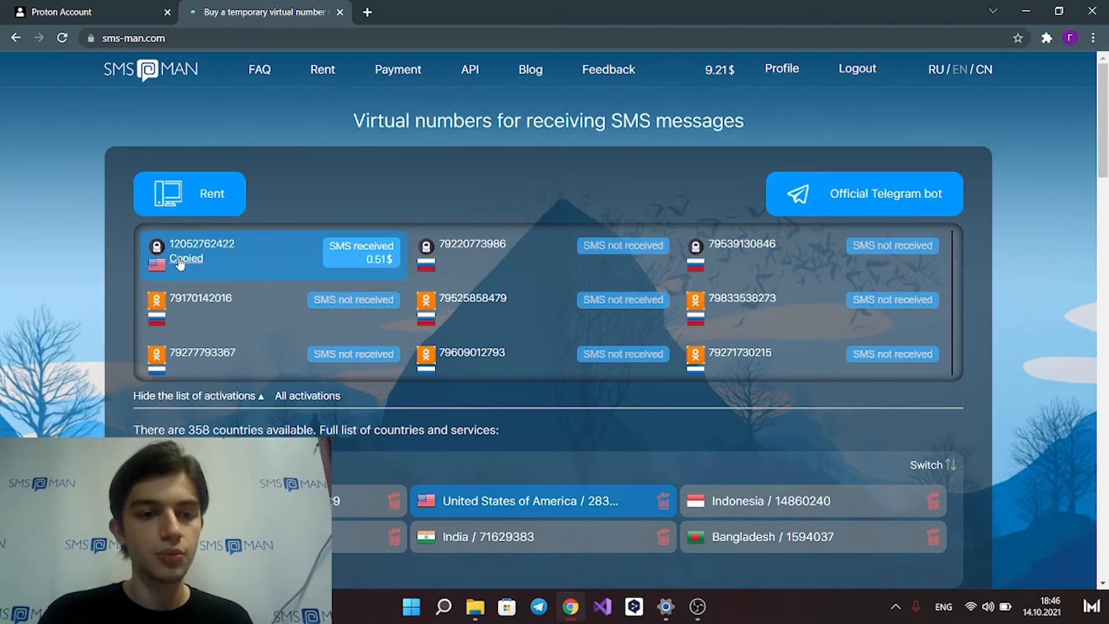
click(62, 12)
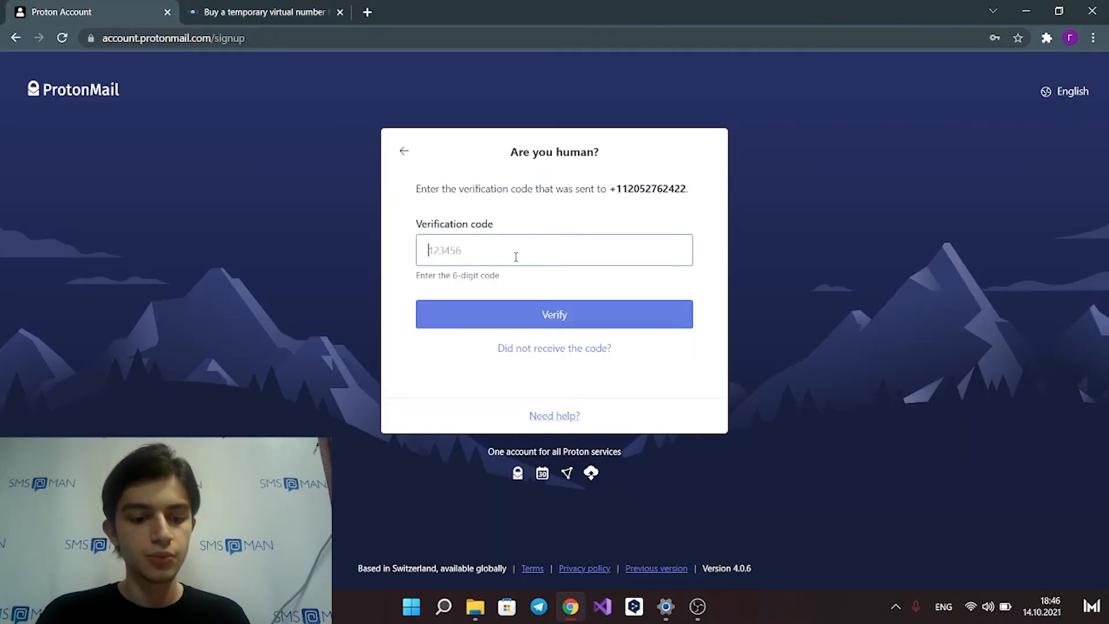
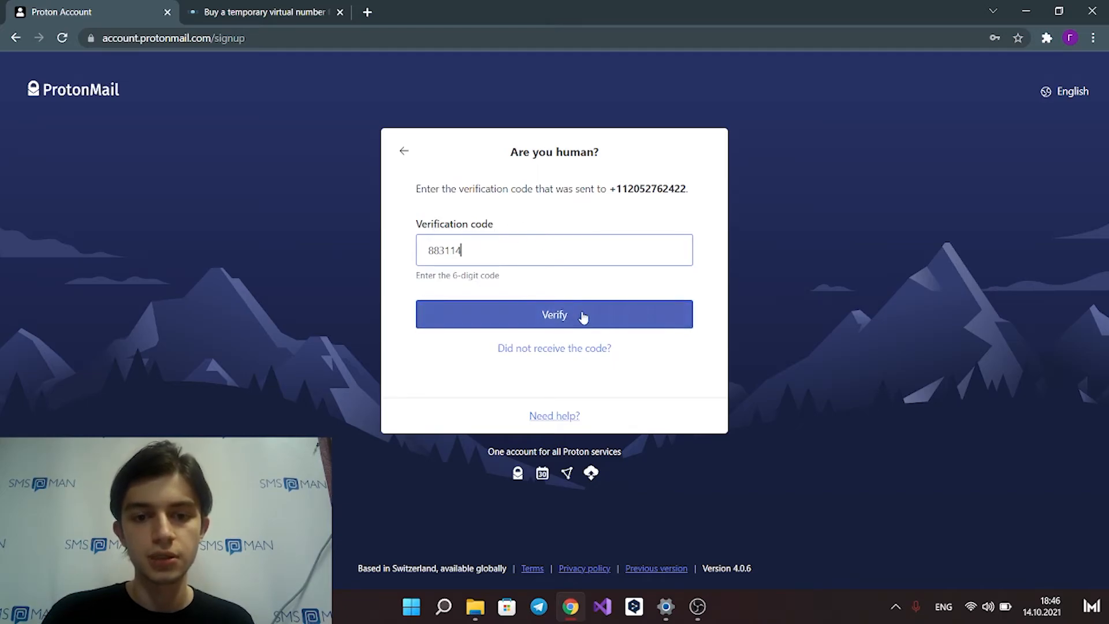
click(554, 315)
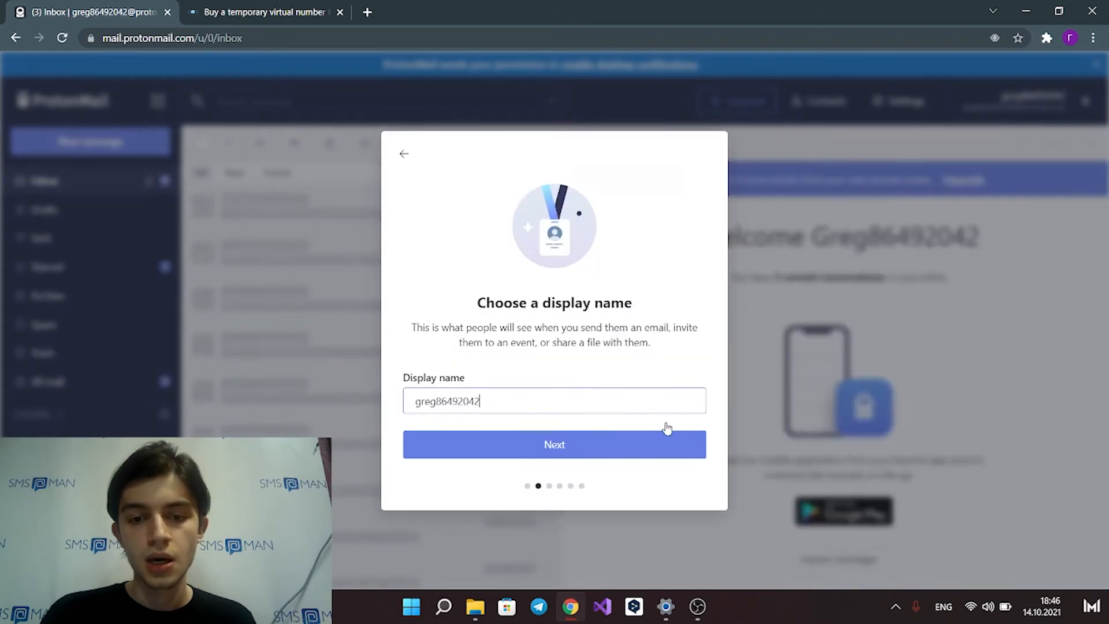
Accept the suggested display name and skip past the Proton services overview.
click(554, 444)
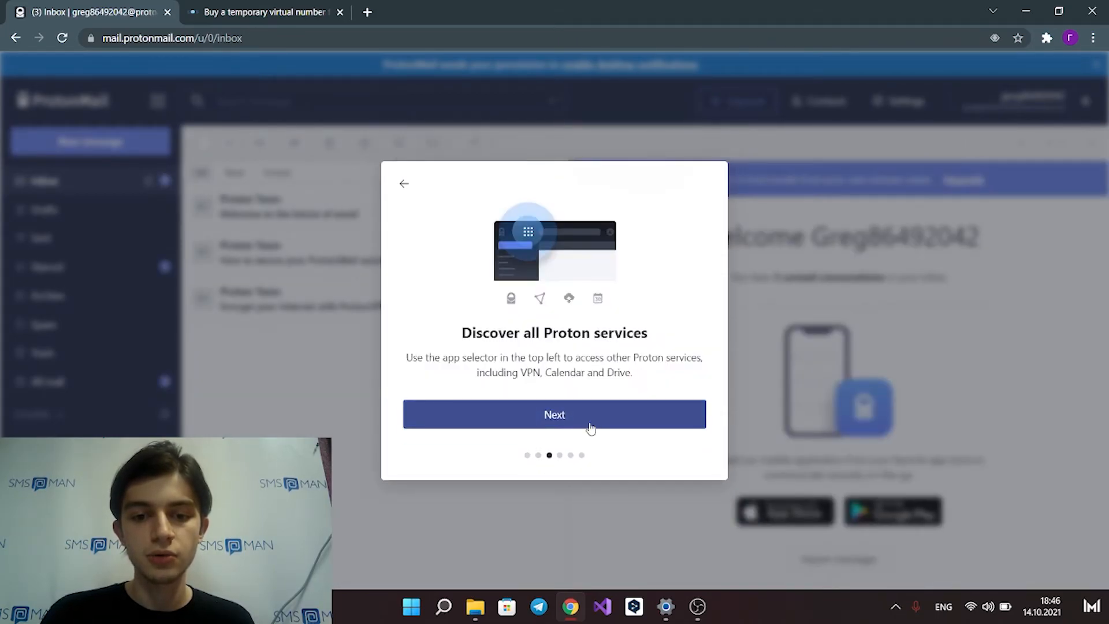
click(554, 414)
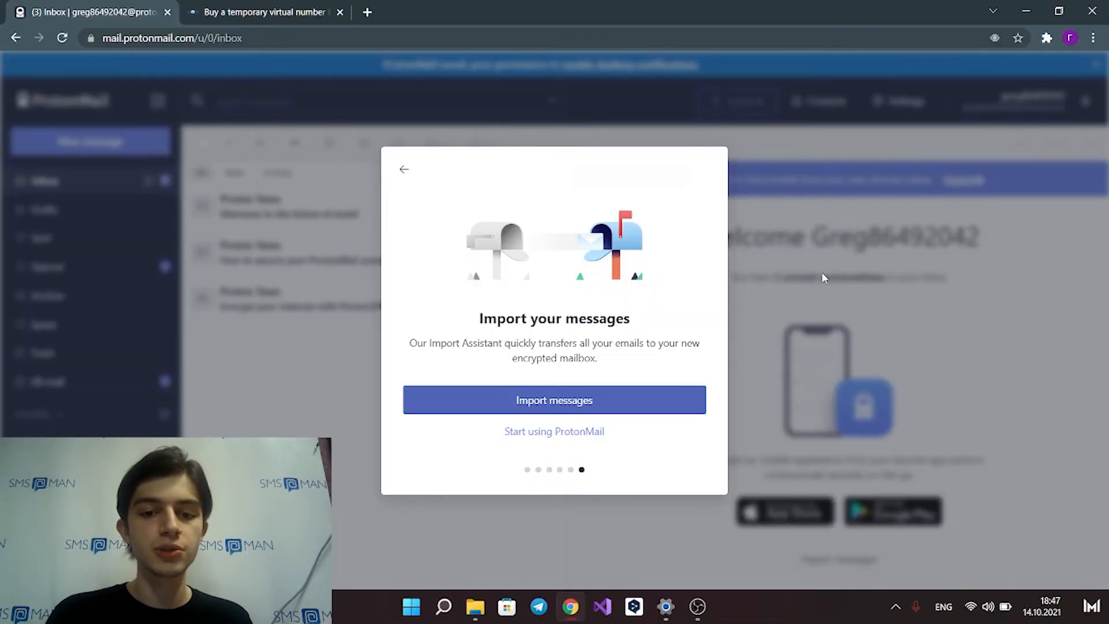